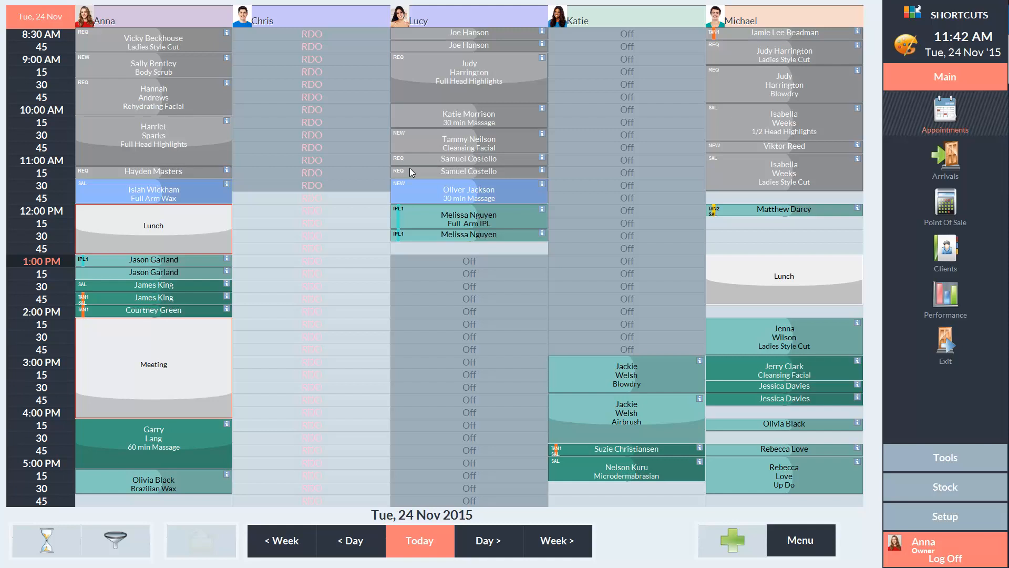
pyautogui.moveTo(724, 193)
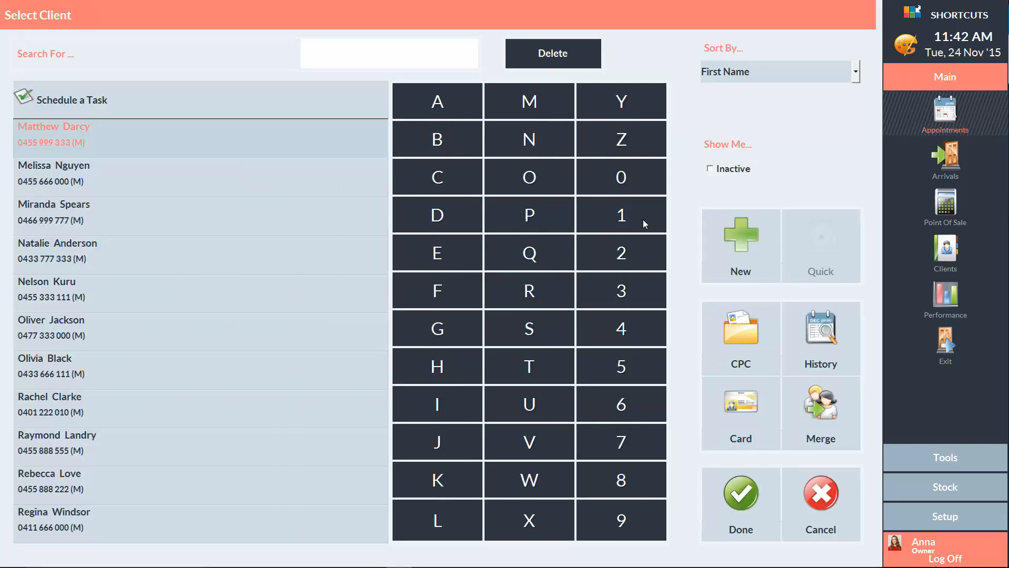
pyautogui.write('K')
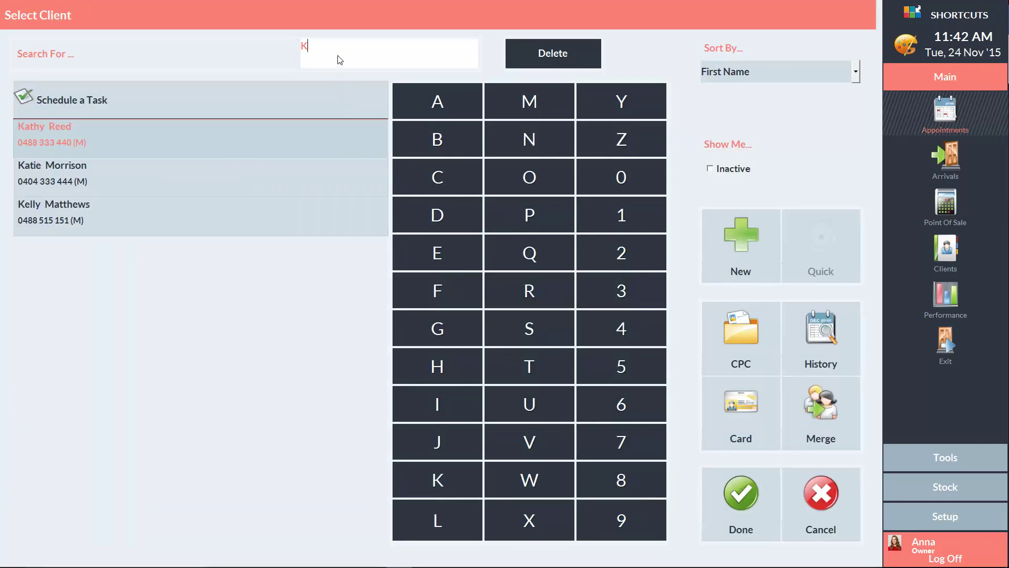
pyautogui.click(129, 134)
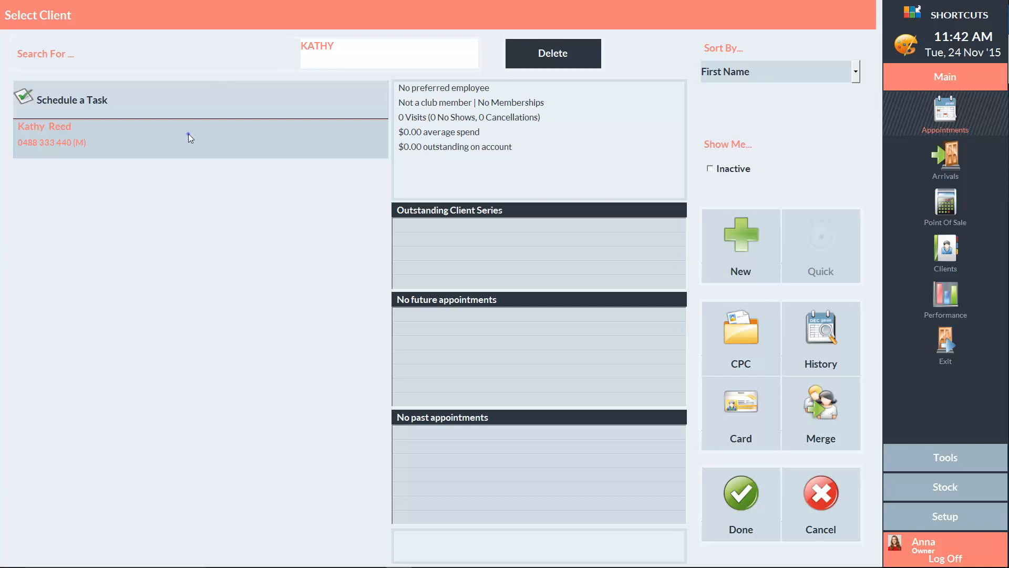
pyautogui.moveTo(735, 499)
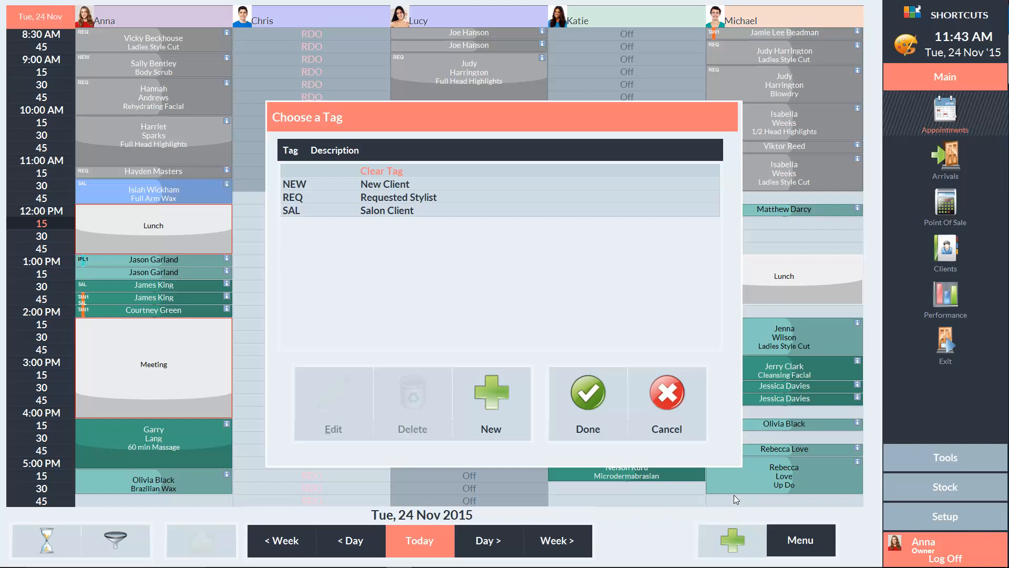
pyautogui.moveTo(510, 447)
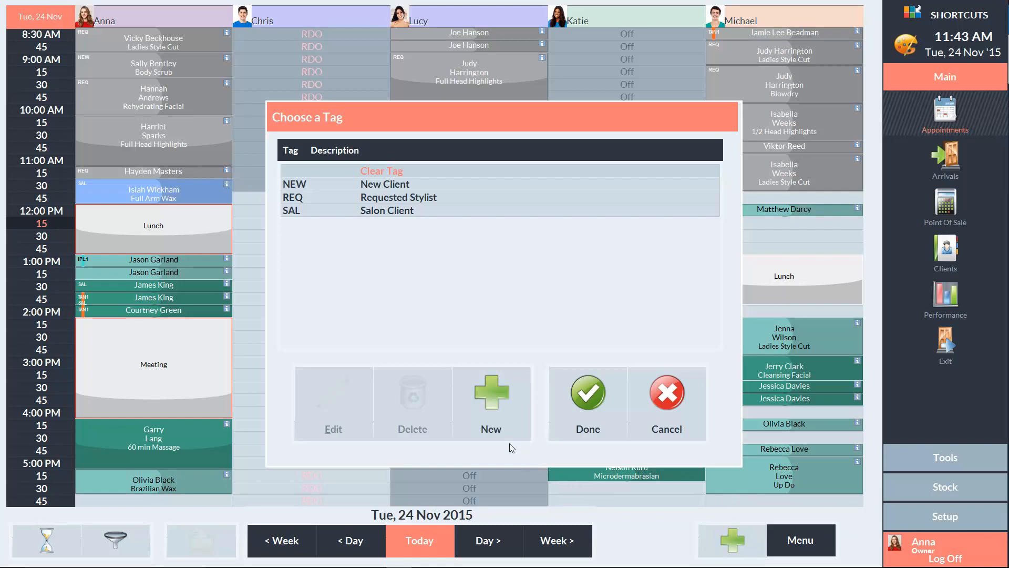
# Step: Start a new tag from the Choose a Tag dialog
pyautogui.click(490, 401)
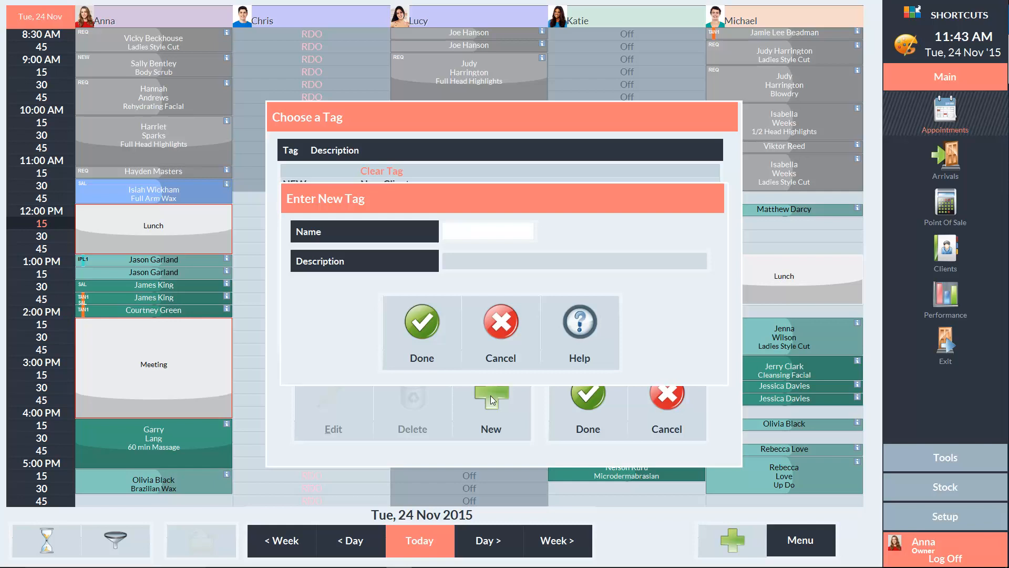
# Step: Create tag NREQ with description 'New Requested' and save it
pyautogui.write('NREQ')
pyautogui.click(574, 261)
pyautogui.write('Ne')
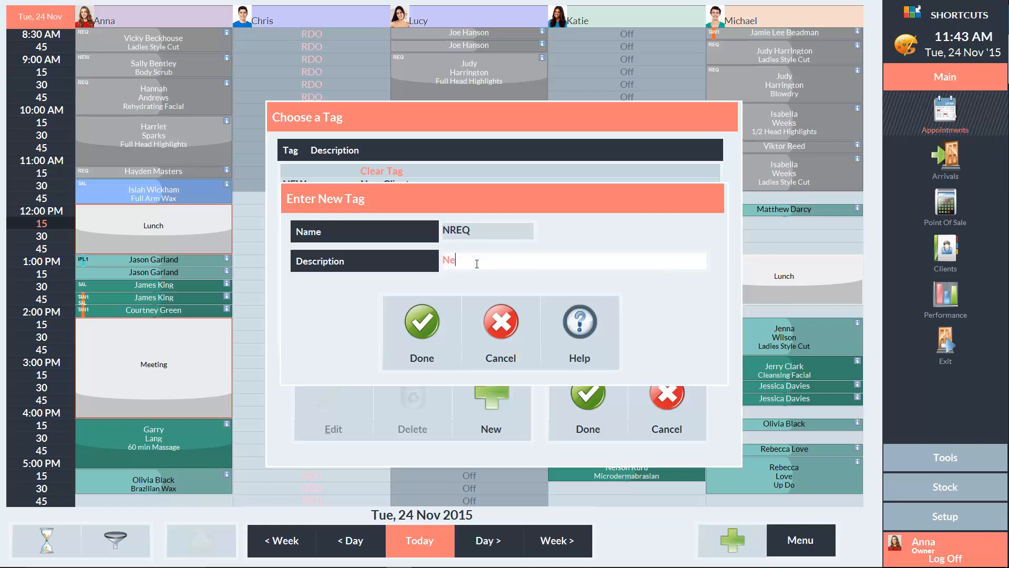
pyautogui.write('w Requested')
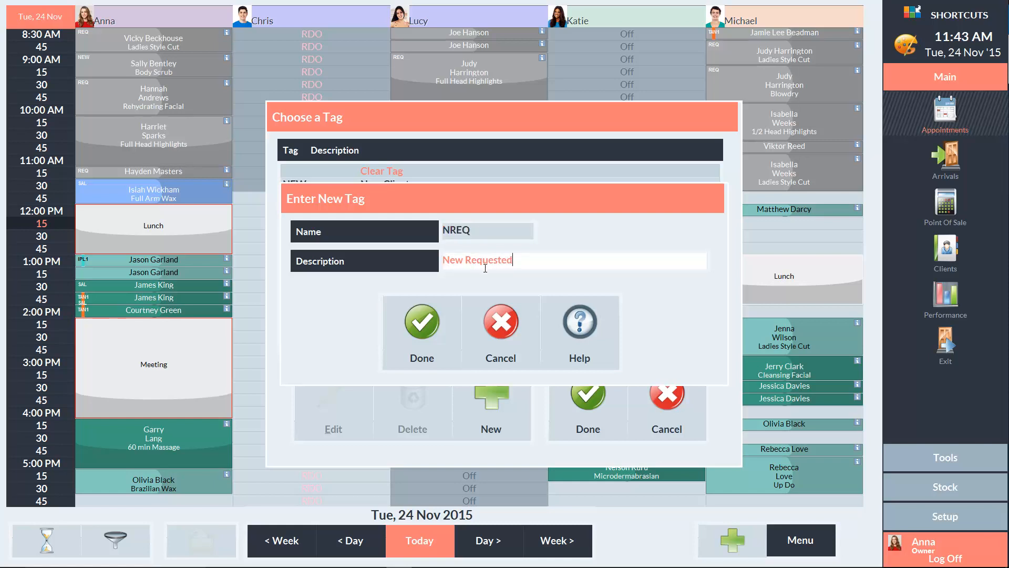
pyautogui.click(422, 320)
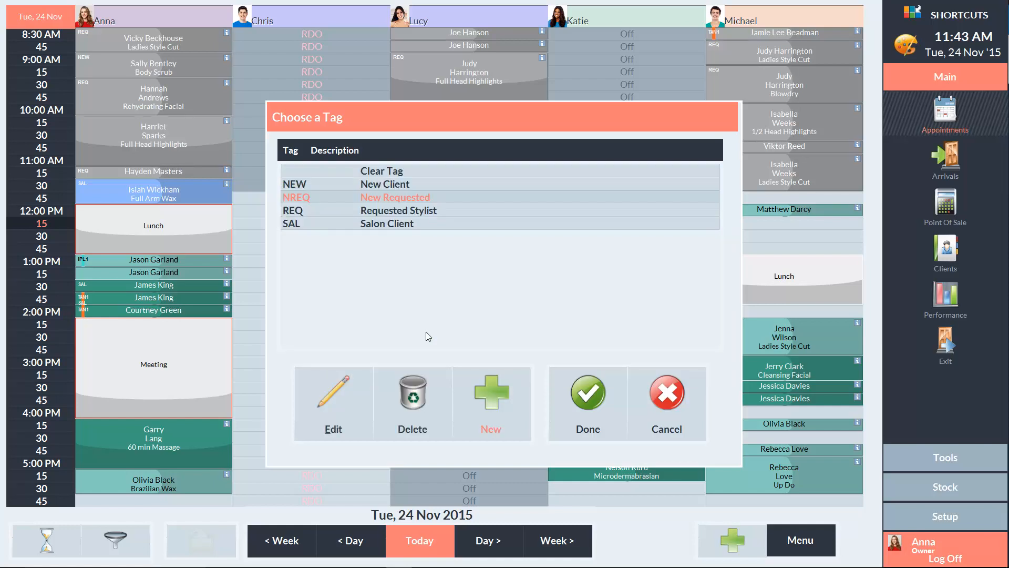
pyautogui.moveTo(381, 215)
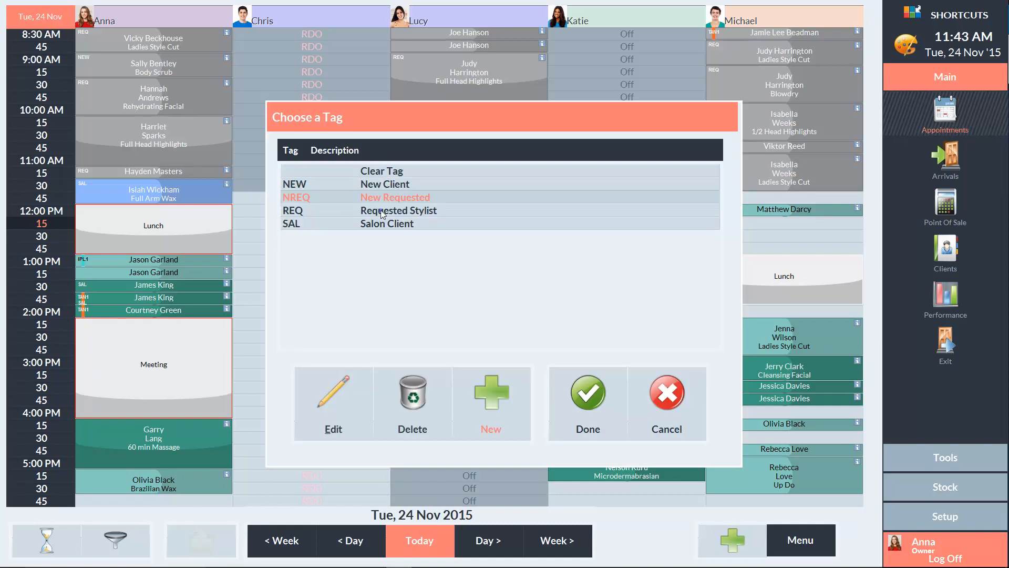
# Step: Open the REQ tag for editing, cancel unchanged, then select the NREQ tag
pyautogui.click(399, 210)
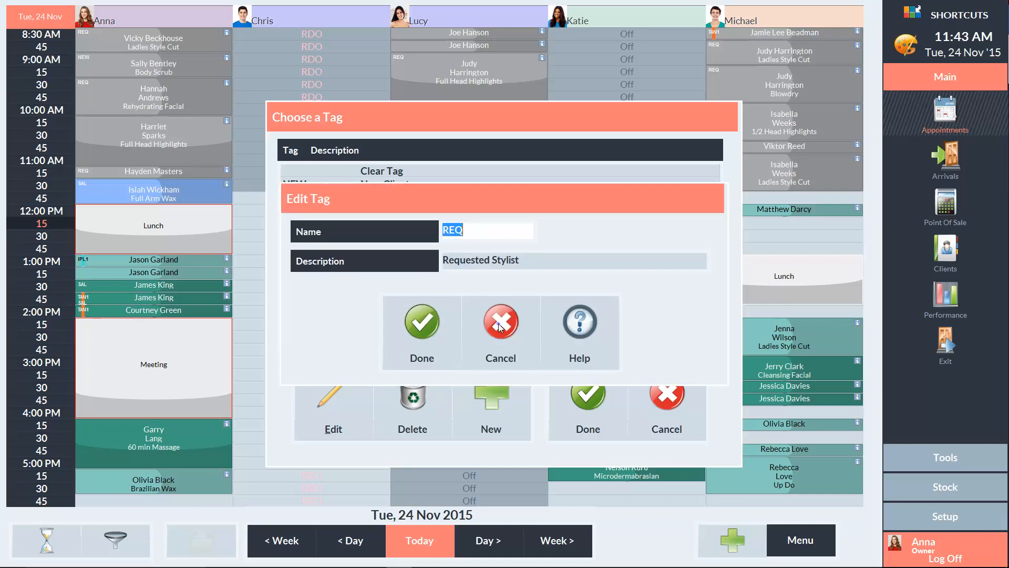
pyautogui.click(500, 321)
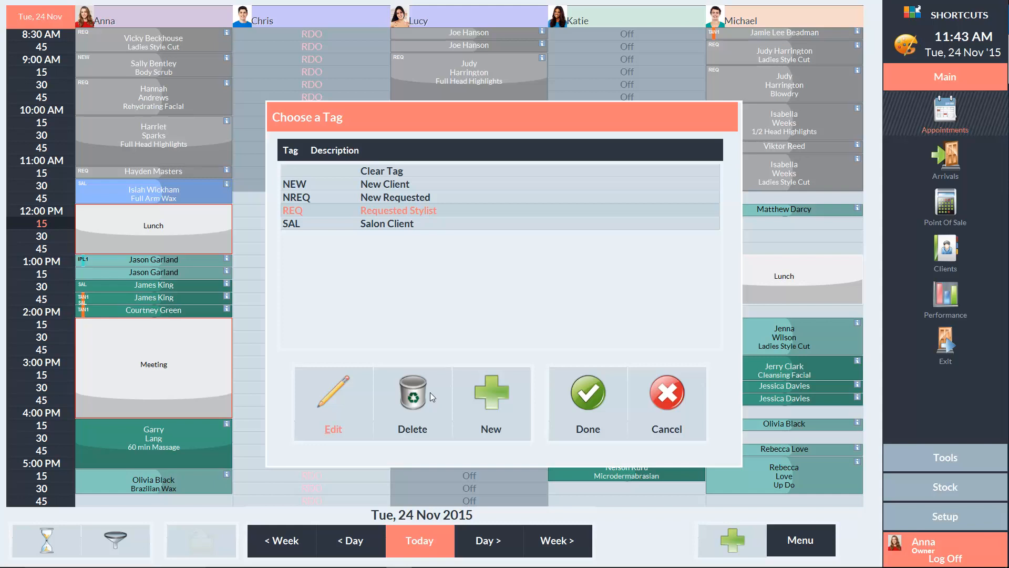
pyautogui.click(395, 197)
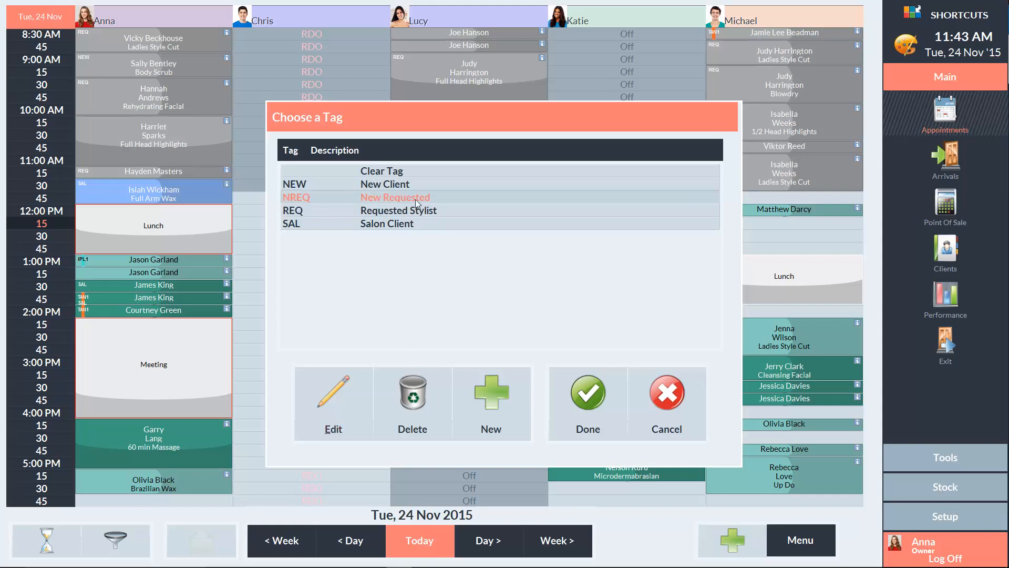
# Step: Apply the NREQ tag and book a Ladies Trim with Michael at 12:15 PM
pyautogui.click(586, 392)
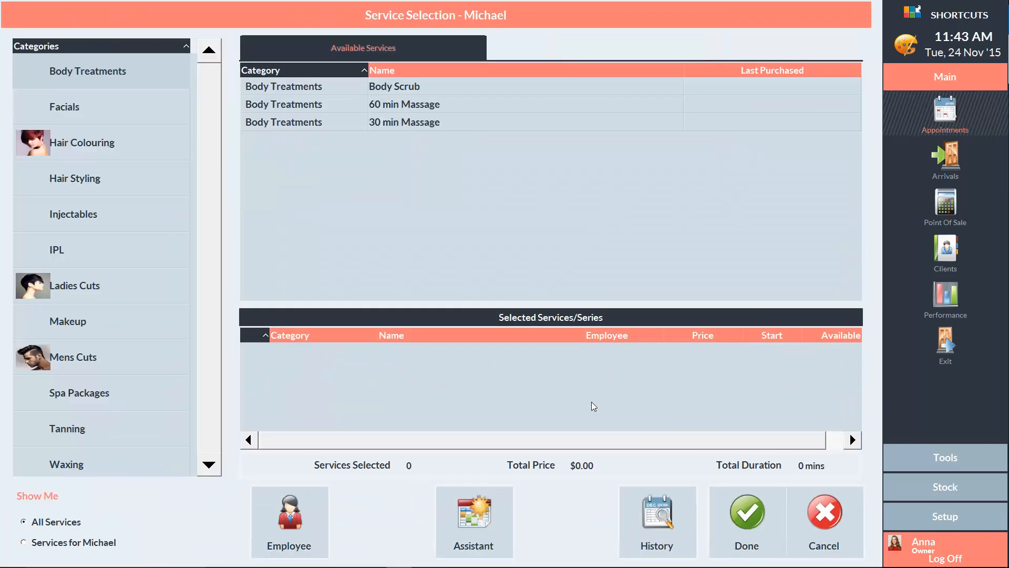
pyautogui.moveTo(207, 358)
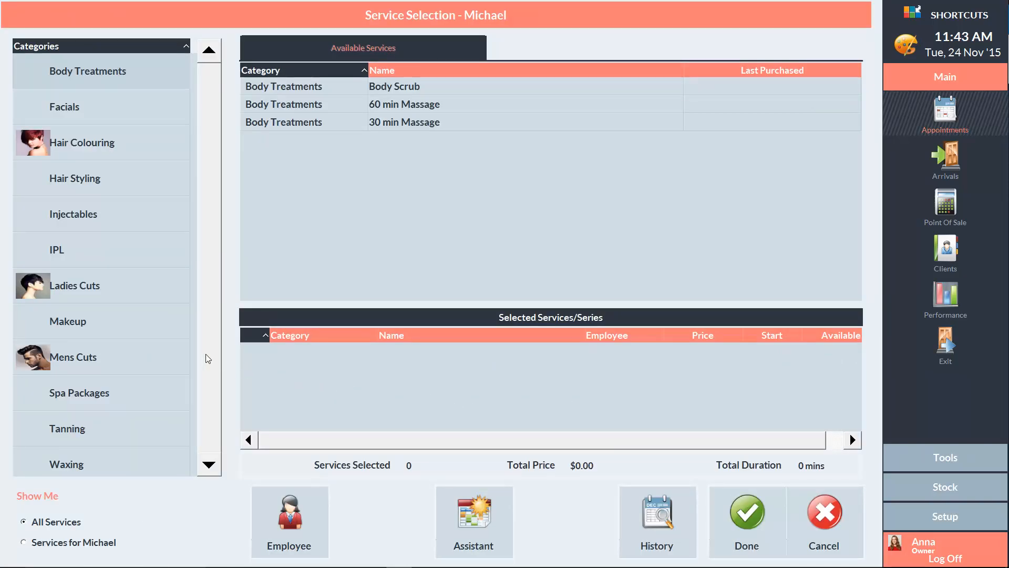
pyautogui.click(74, 285)
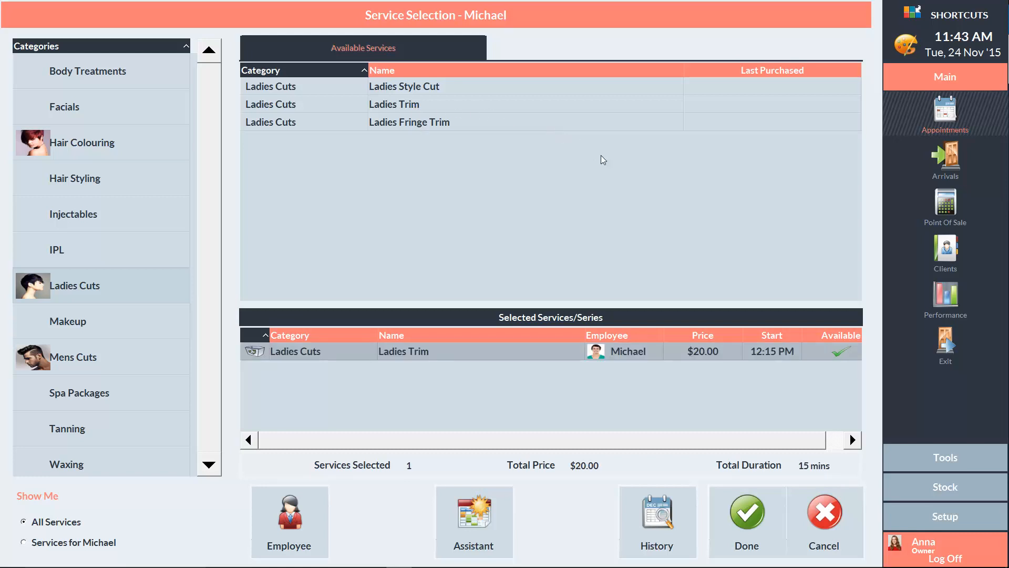
pyautogui.click(746, 511)
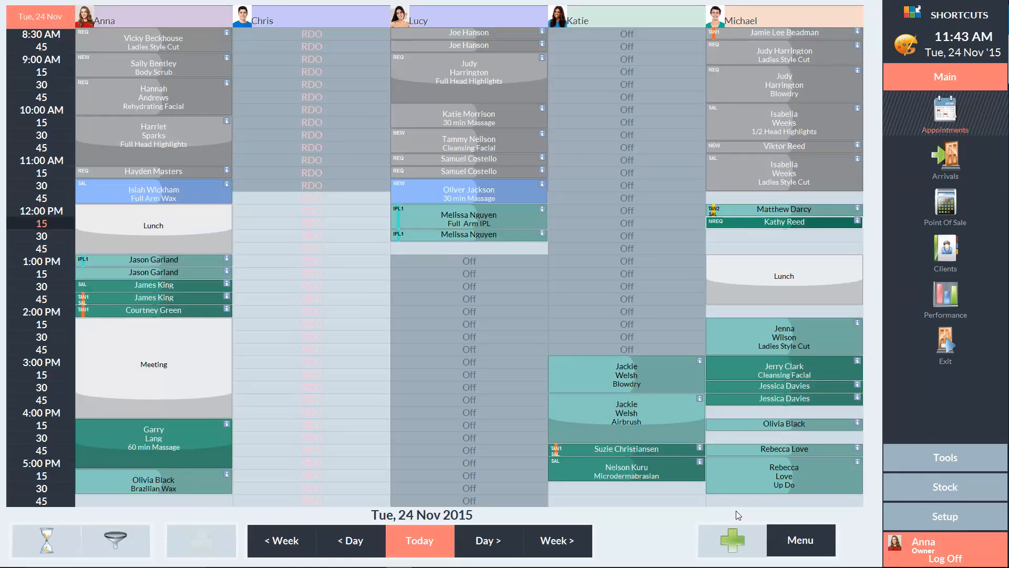